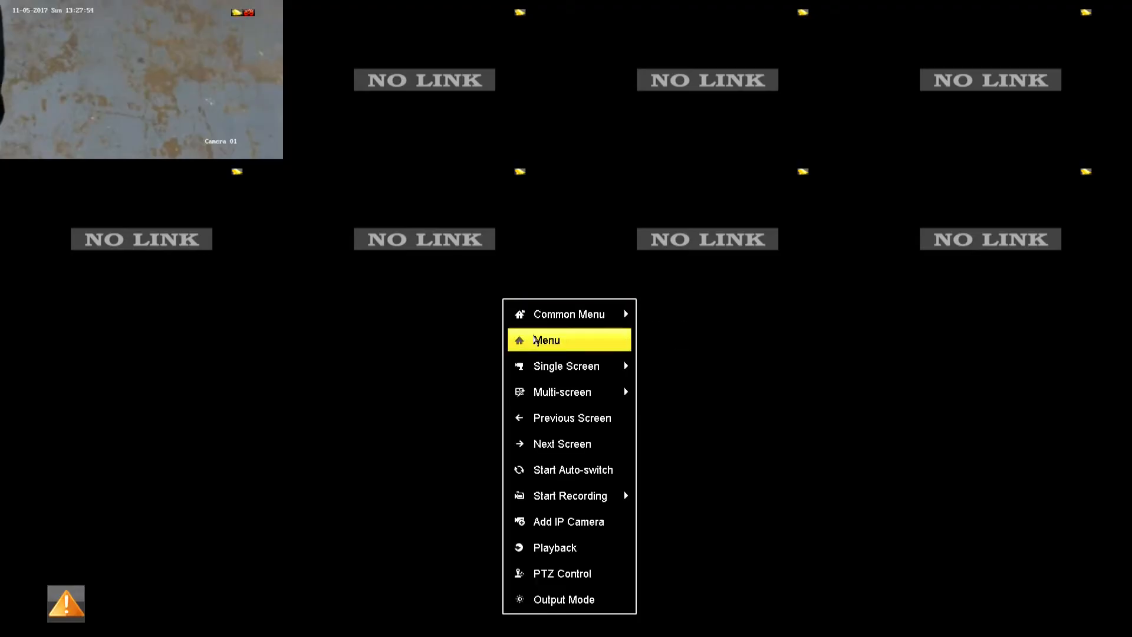
# Open the NVR Configuration menu and go to the Network settings page, where DHCP is enabled
pyautogui.click(569, 341)
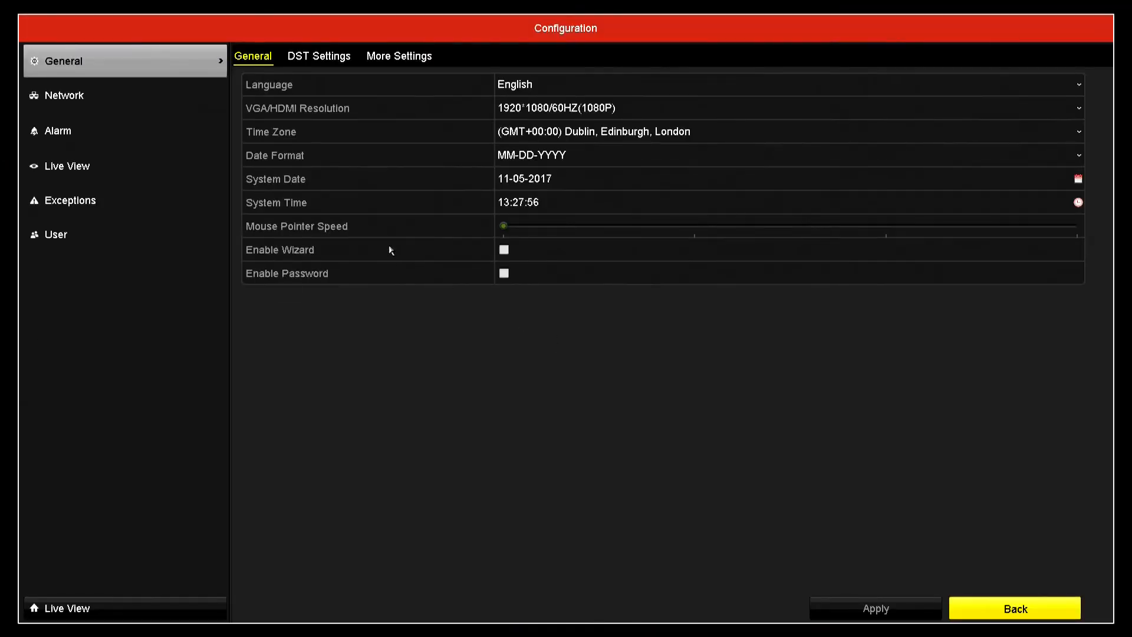
pyautogui.click(66, 95)
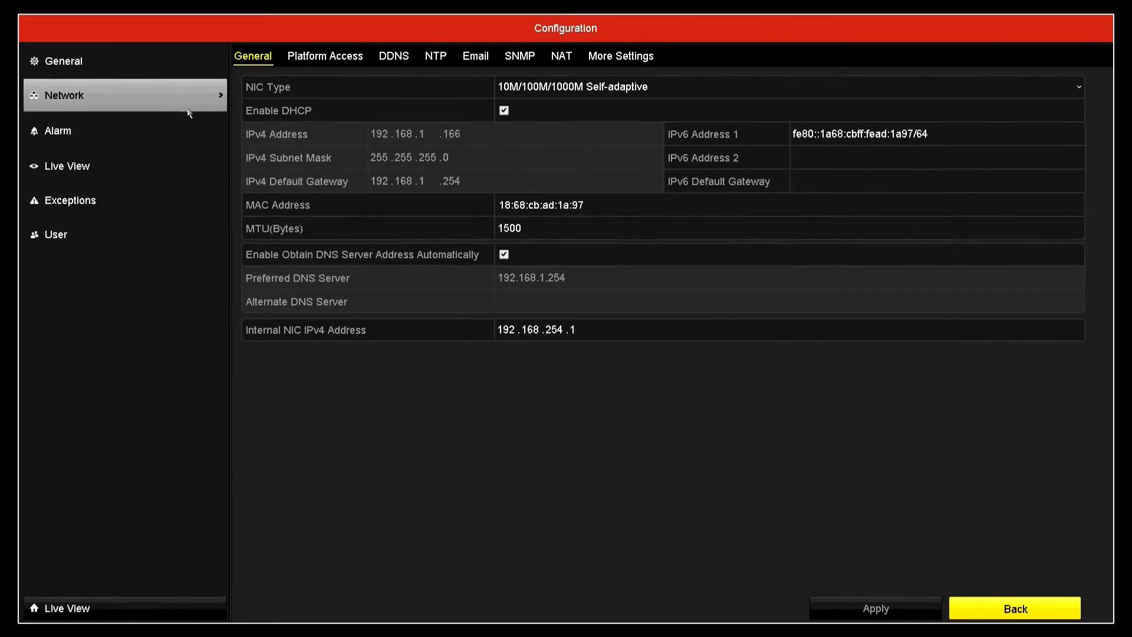
pyautogui.moveTo(415, 119)
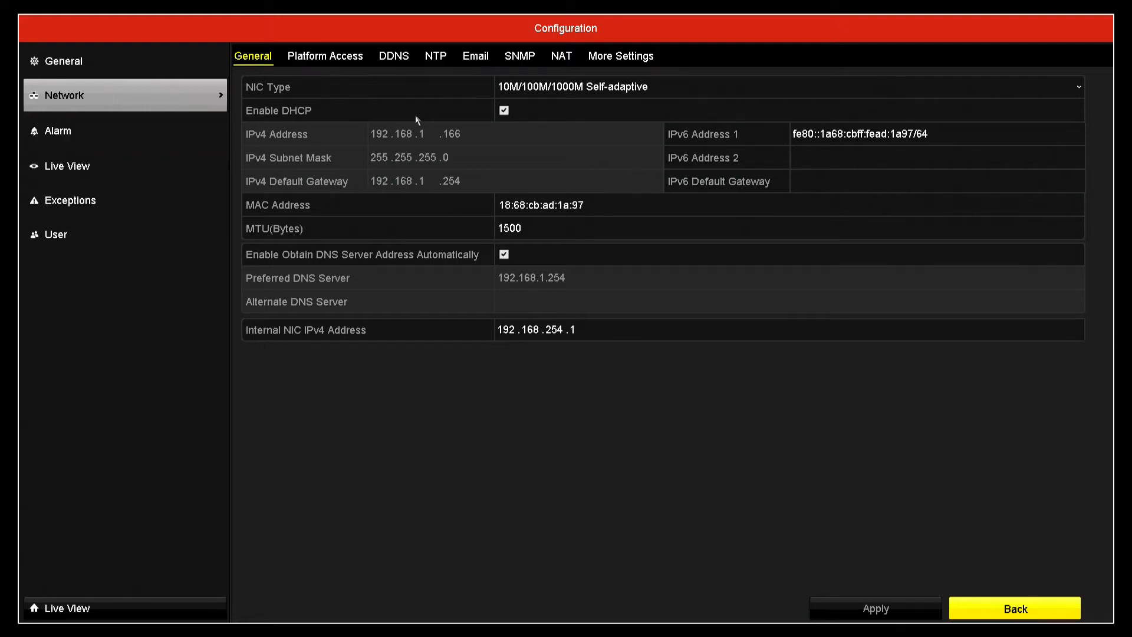
pyautogui.click(503, 110)
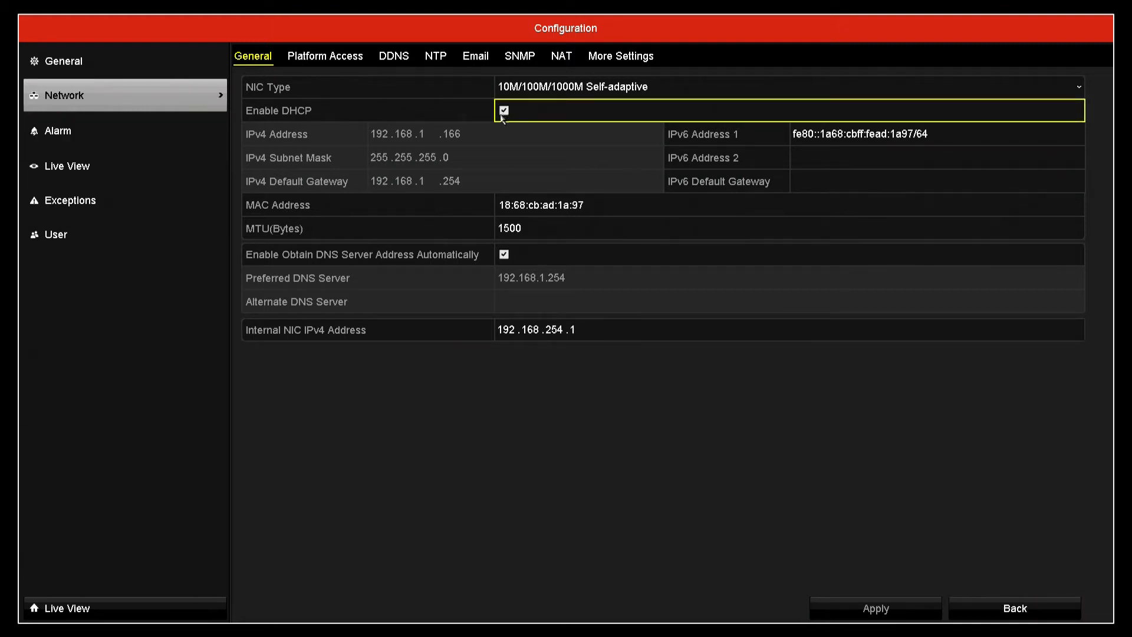
# Show the Guarding Vision Platform Access page and start editing the verification code
pyautogui.click(324, 55)
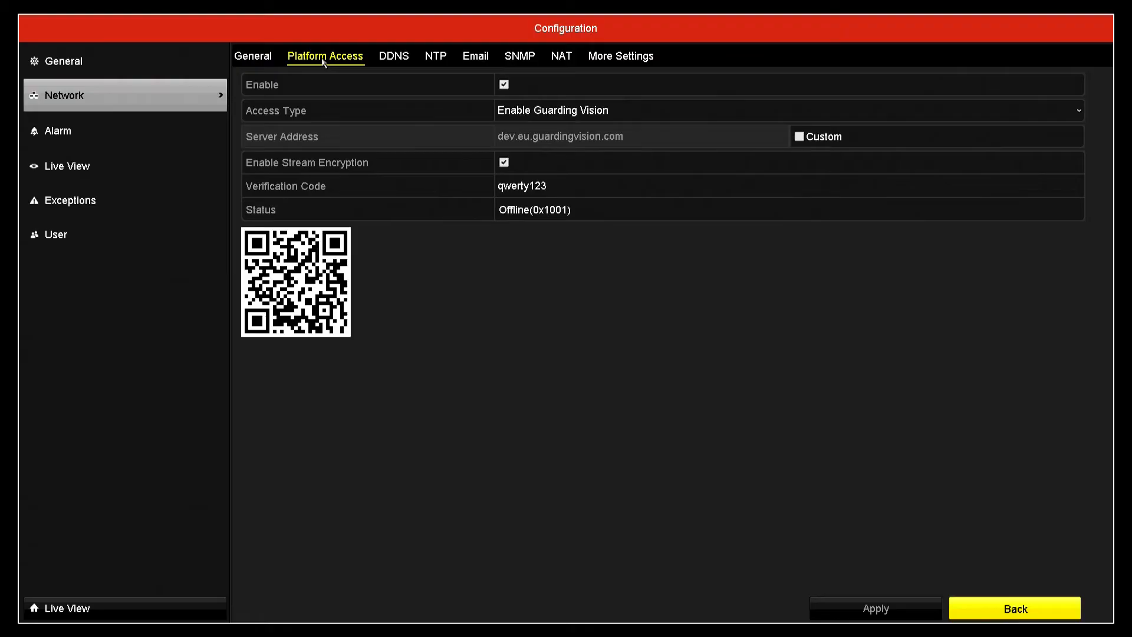
pyautogui.moveTo(382, 202)
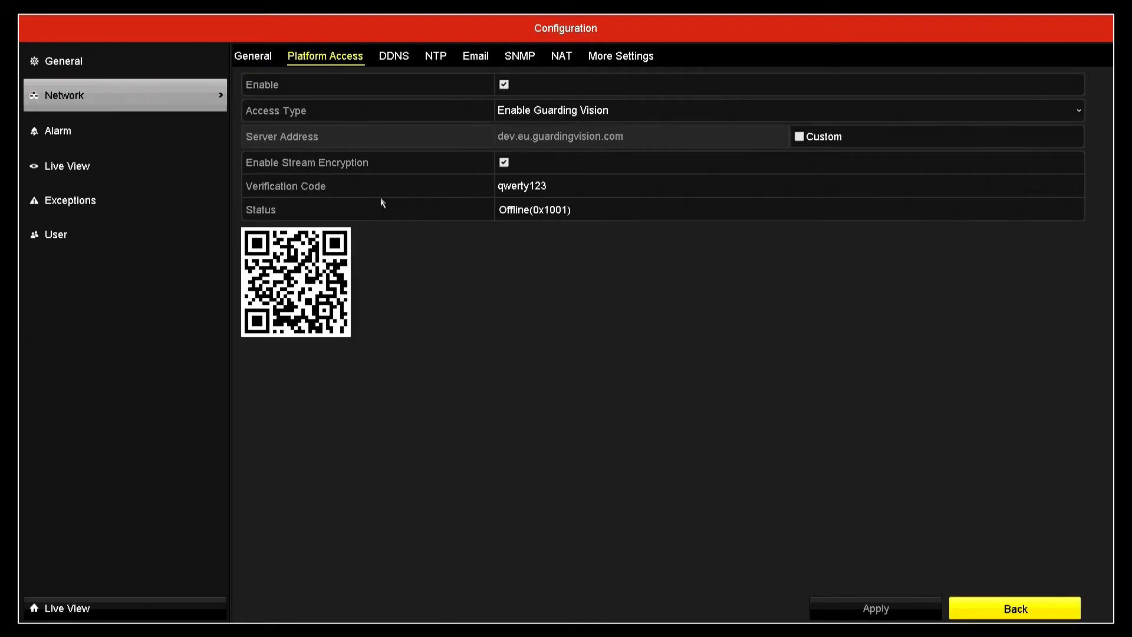
pyautogui.moveTo(528, 224)
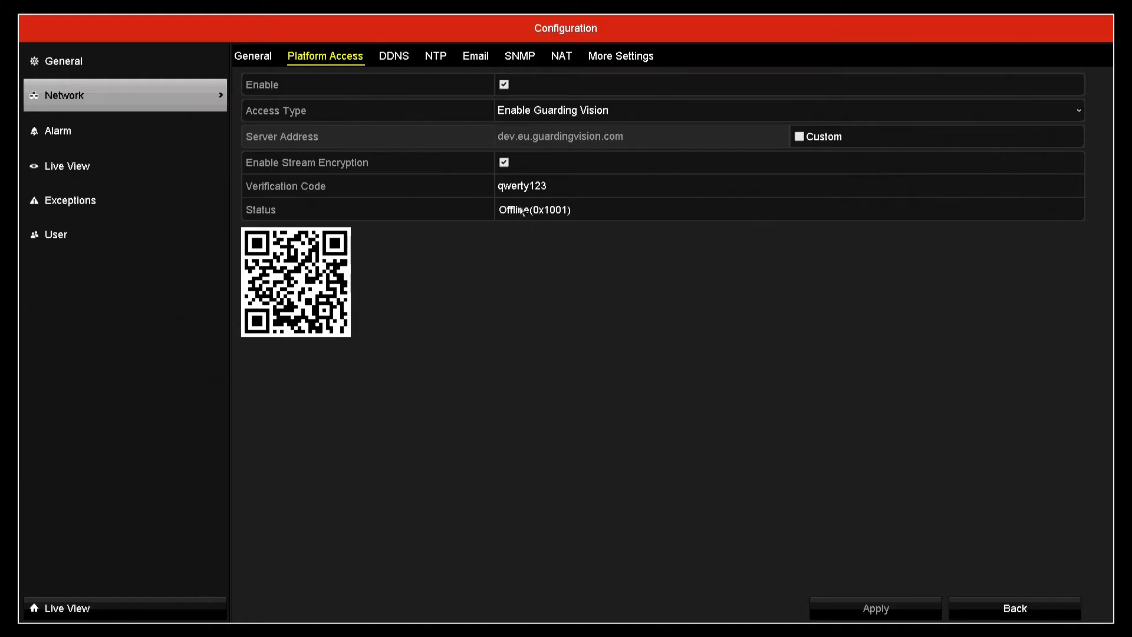
pyautogui.click(548, 186)
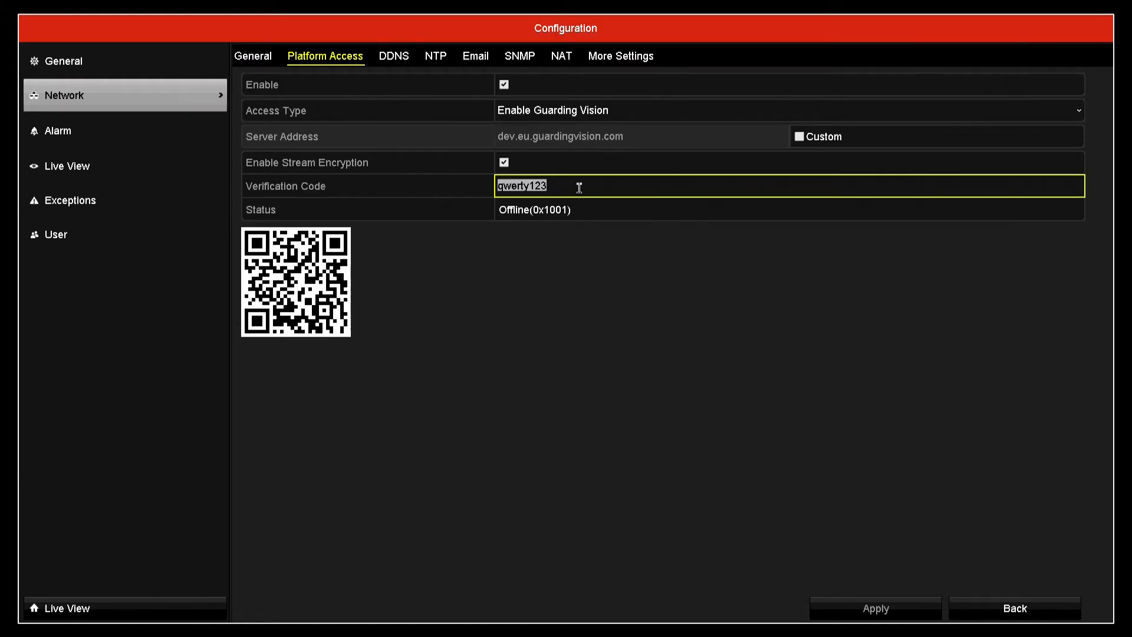
pyautogui.click(522, 186)
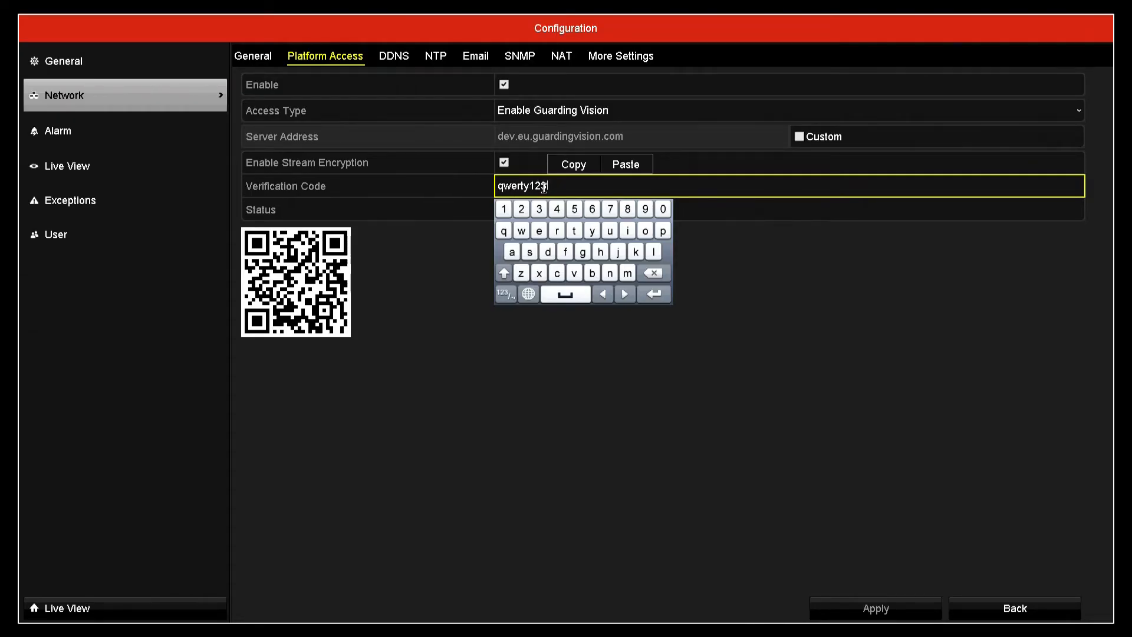
# Backspace the verification code down to 'qwert', triggering the 6–12 character warning
pyautogui.click(652, 273)
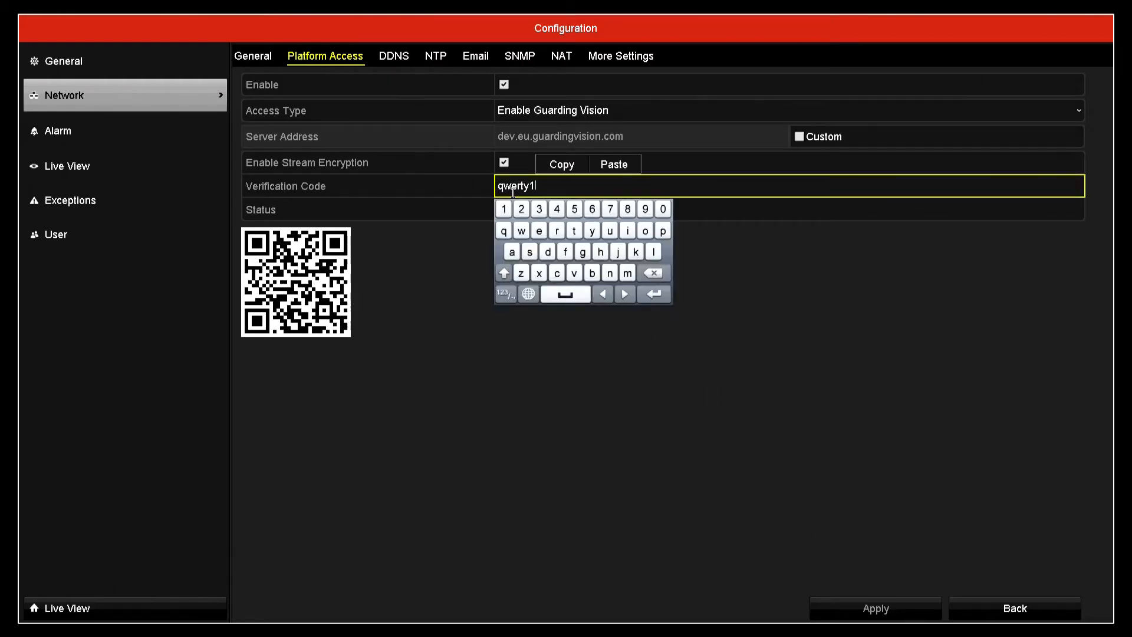
pyautogui.click(652, 273)
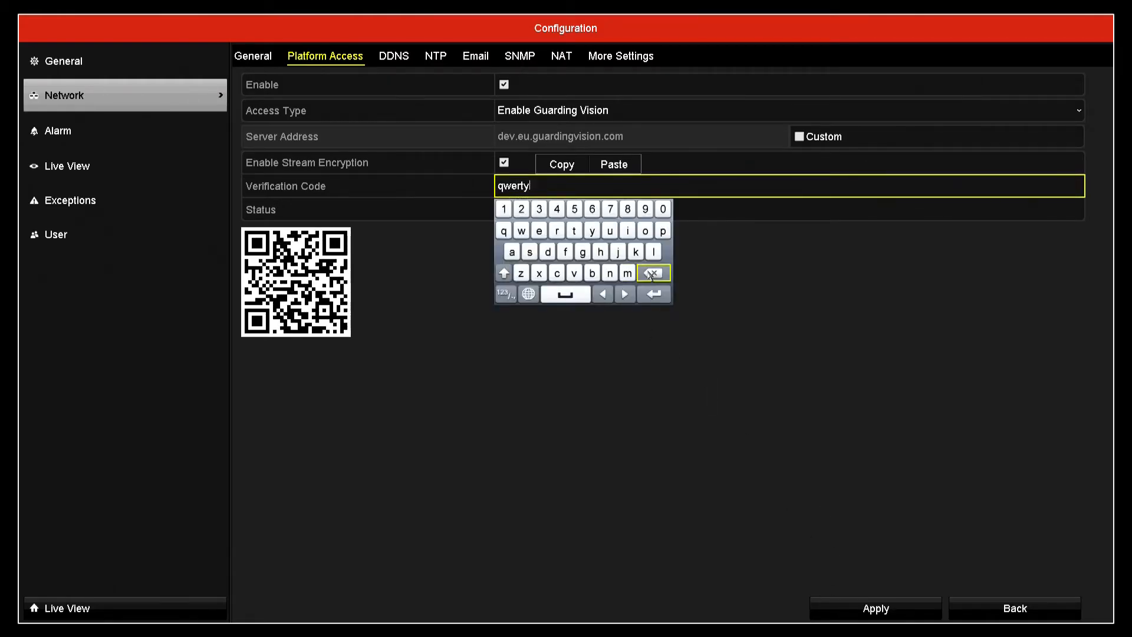
pyautogui.click(875, 608)
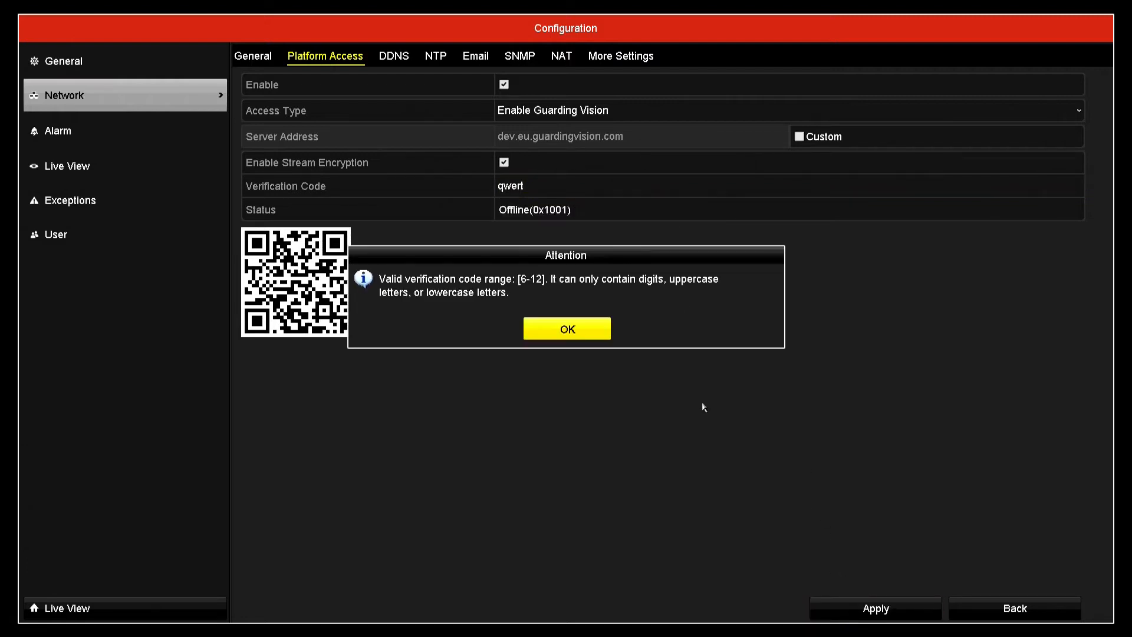
pyautogui.moveTo(566, 328)
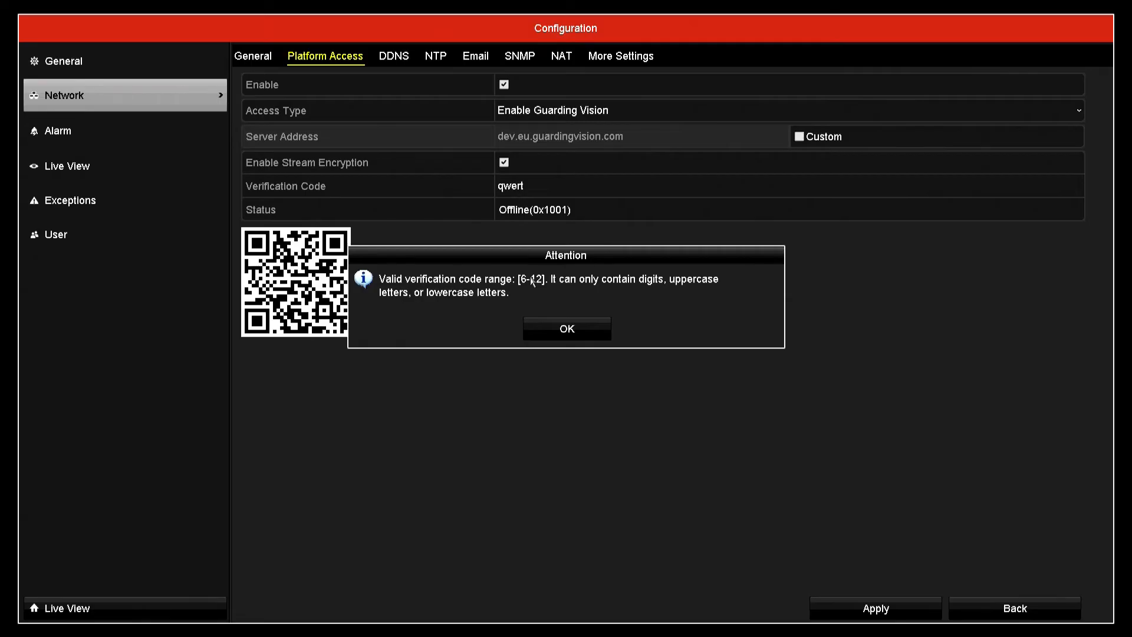
pyautogui.moveTo(450, 307)
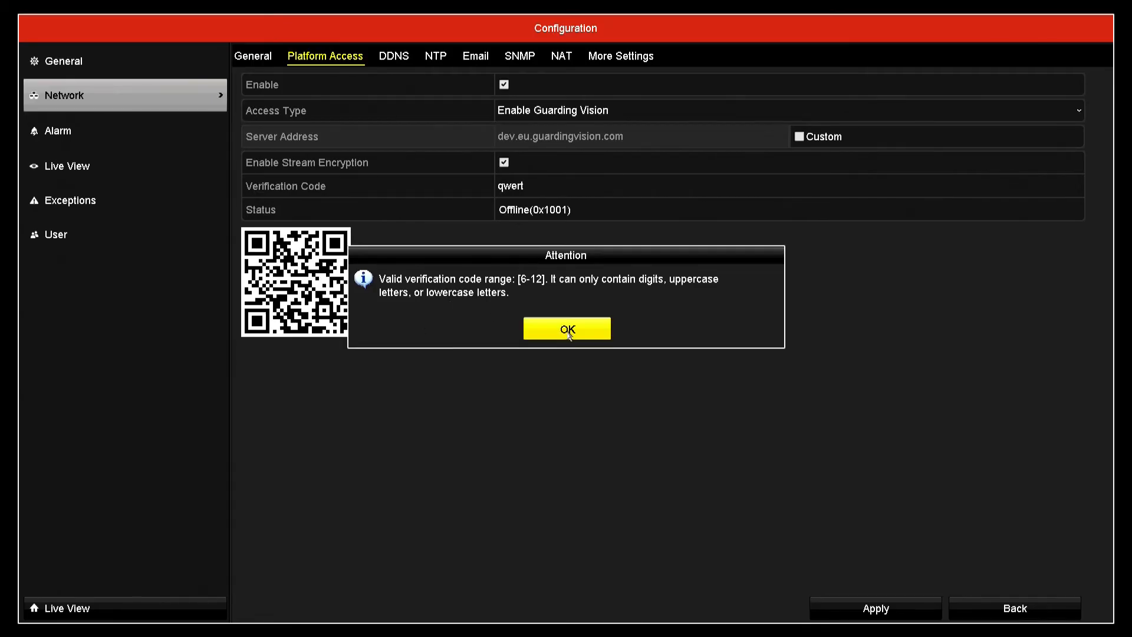
# Dismiss the warning, then reopen Network > Platform Access to confirm Guarding Vision is Online
pyautogui.click(566, 328)
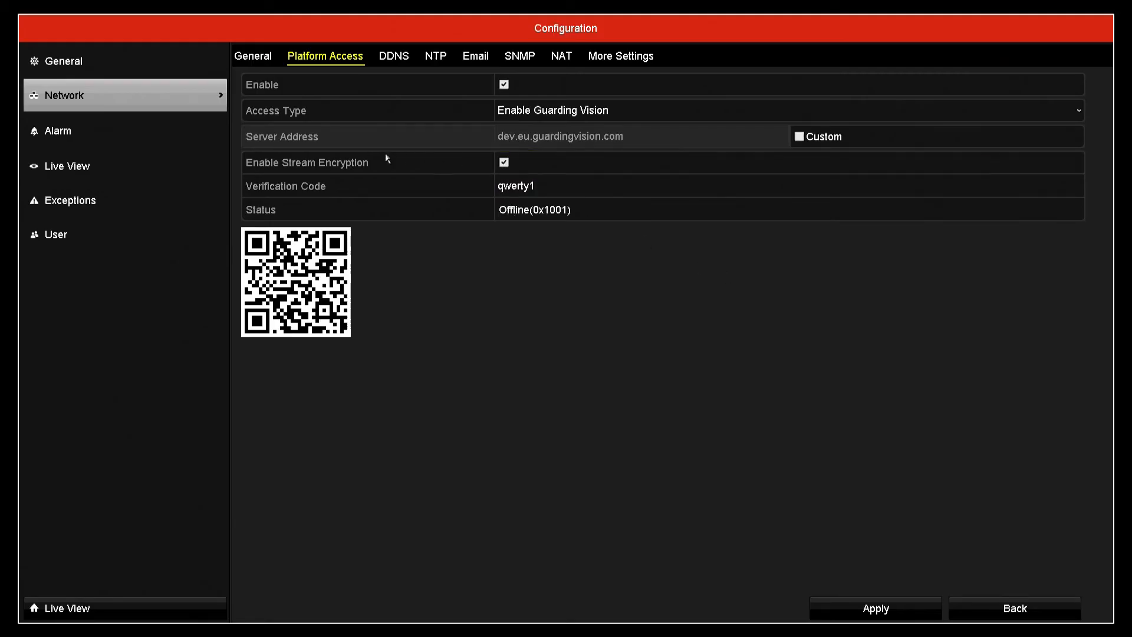
pyautogui.moveTo(733, 438)
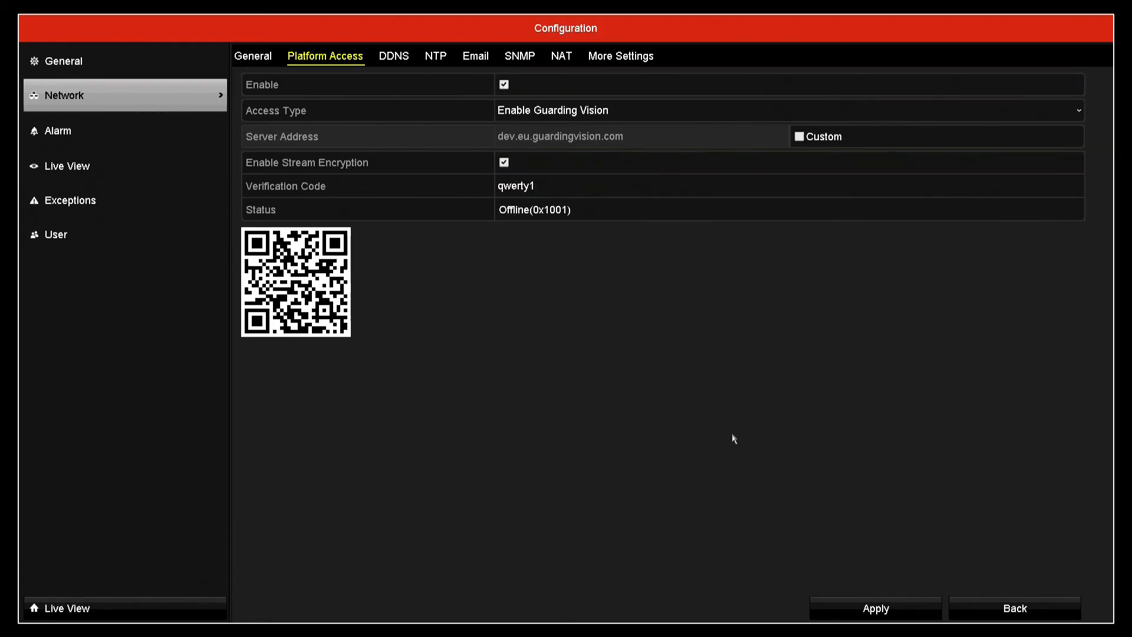
pyautogui.moveTo(584, 323)
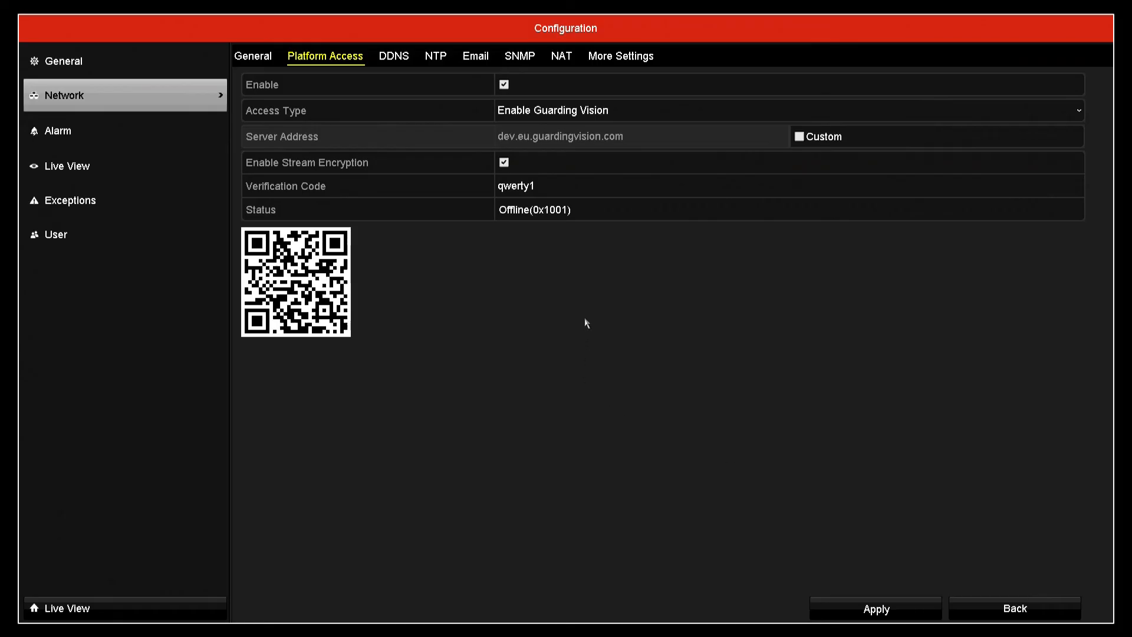
pyautogui.moveTo(512, 209)
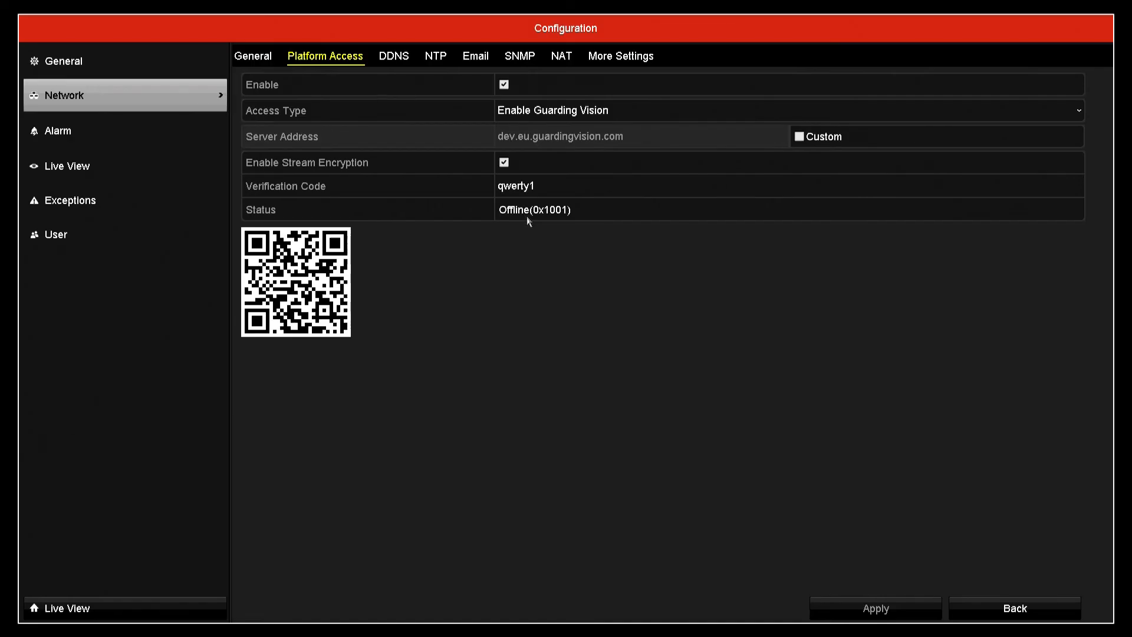
pyautogui.moveTo(951, 403)
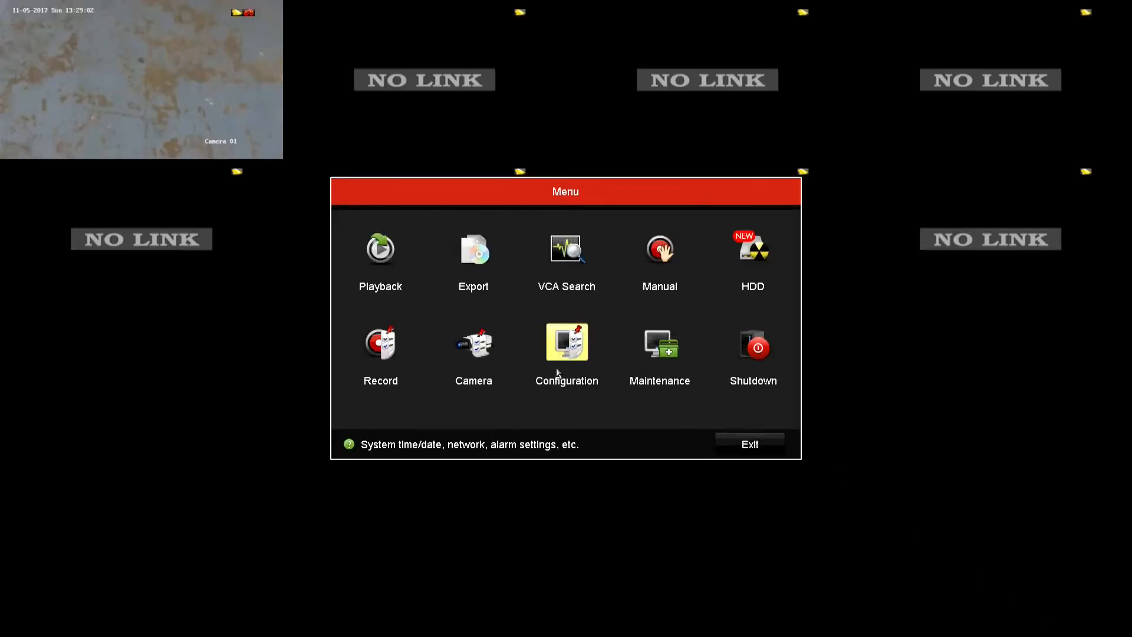
pyautogui.click(566, 341)
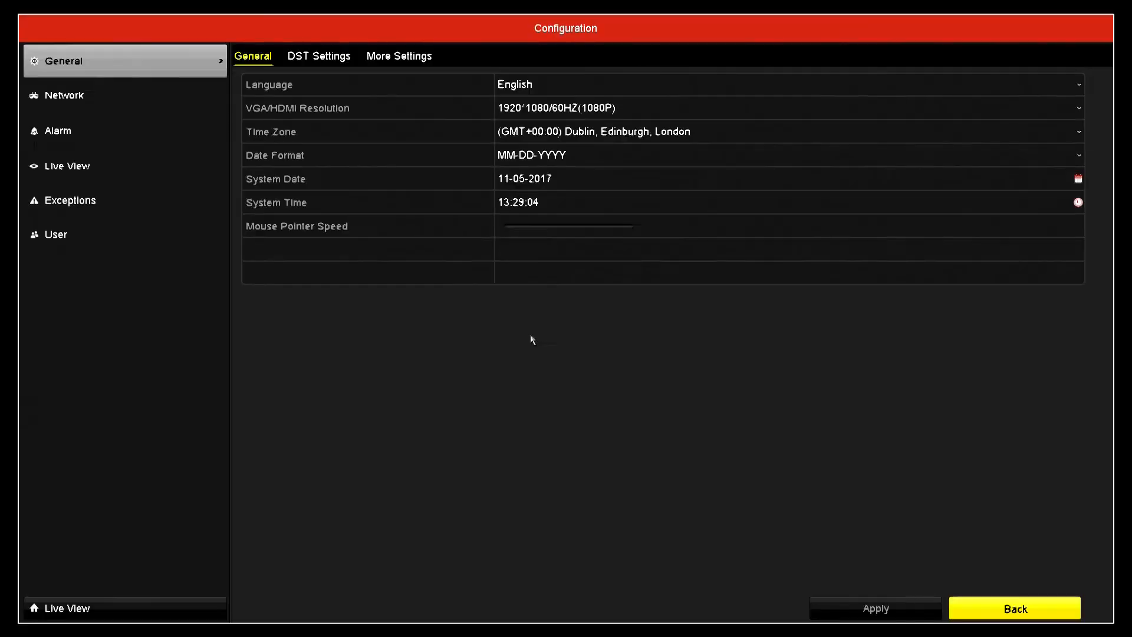
pyautogui.click(65, 94)
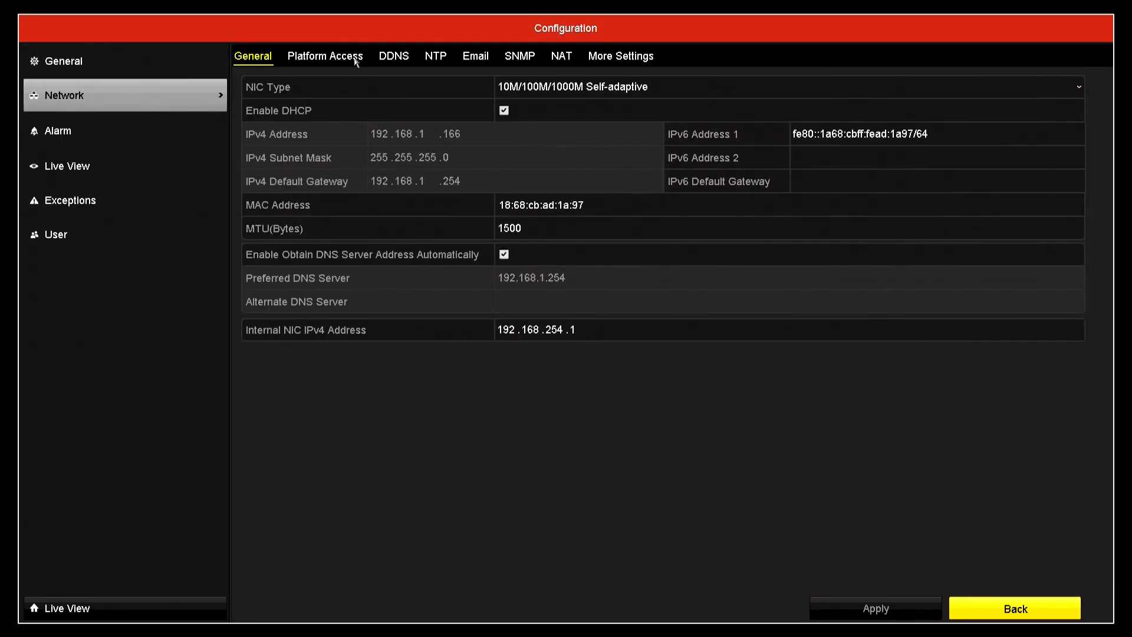
pyautogui.click(325, 56)
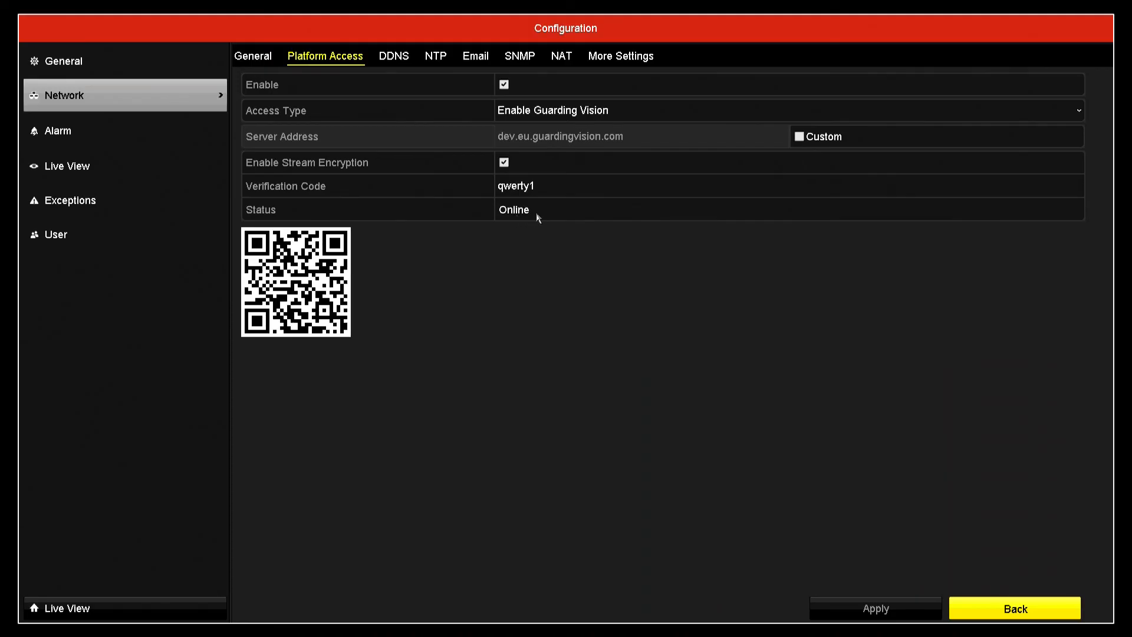
pyautogui.moveTo(520, 219)
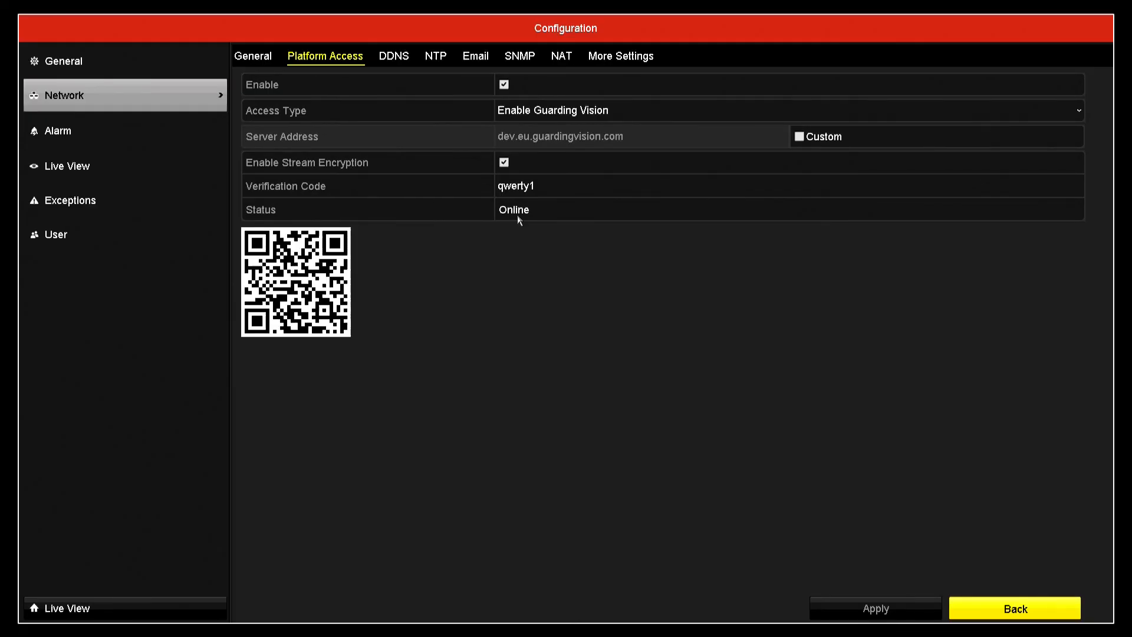
pyautogui.moveTo(245, 234)
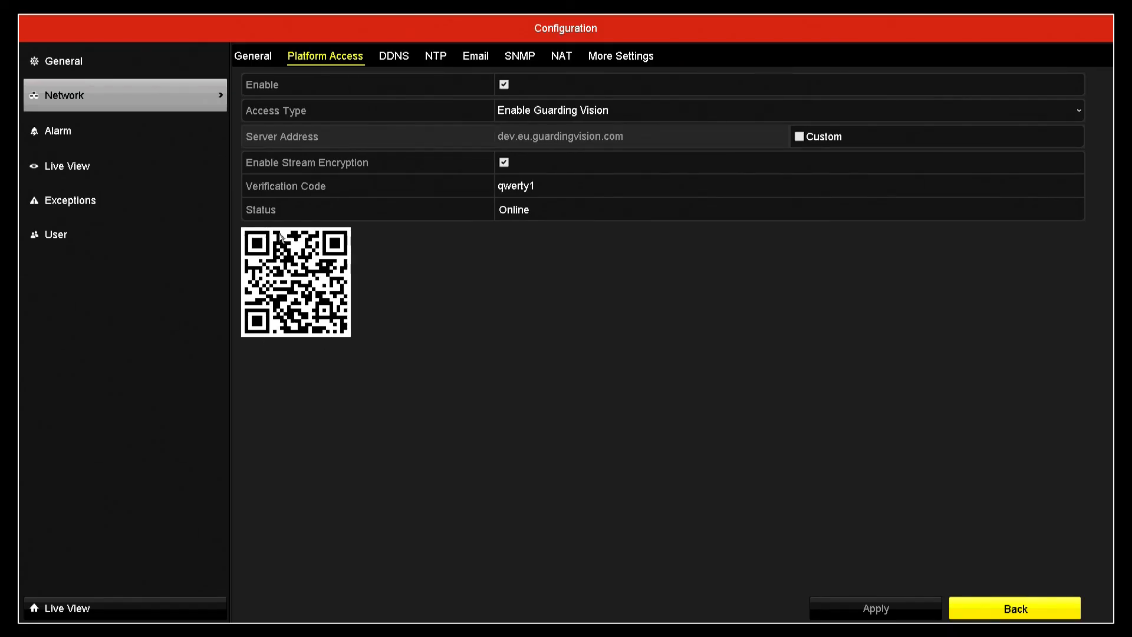
pyautogui.moveTo(340, 268)
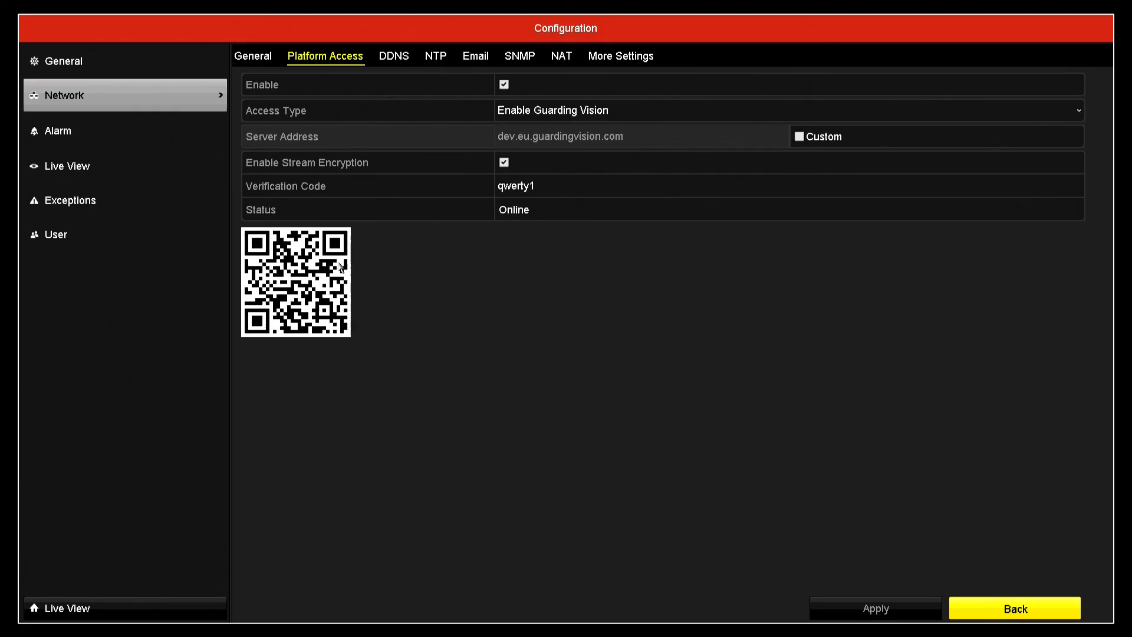
pyautogui.moveTo(853, 446)
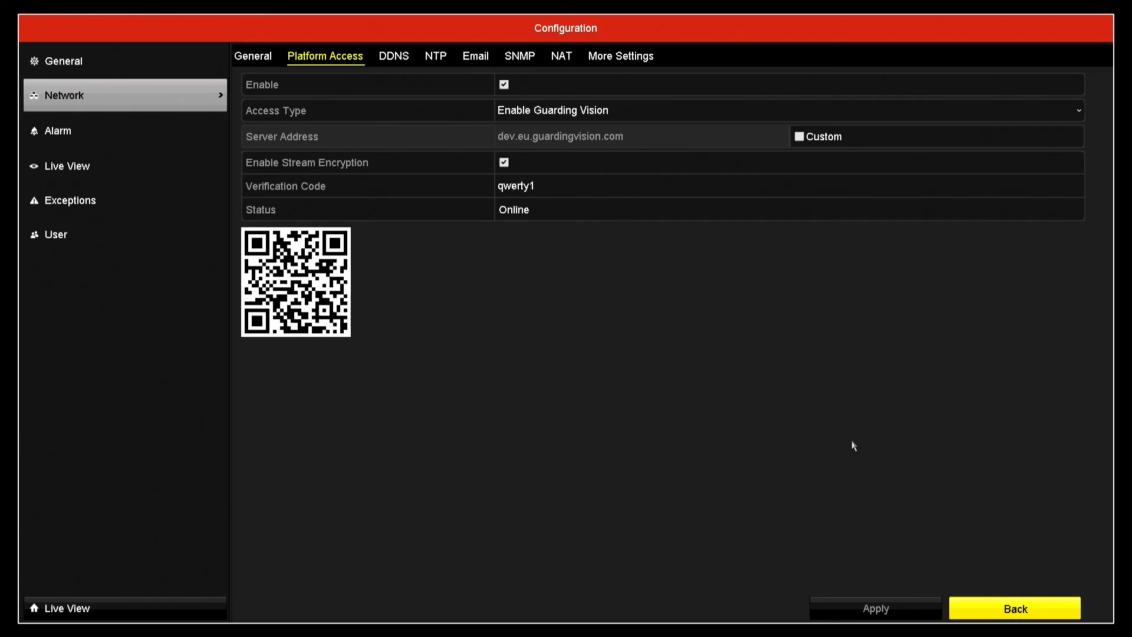